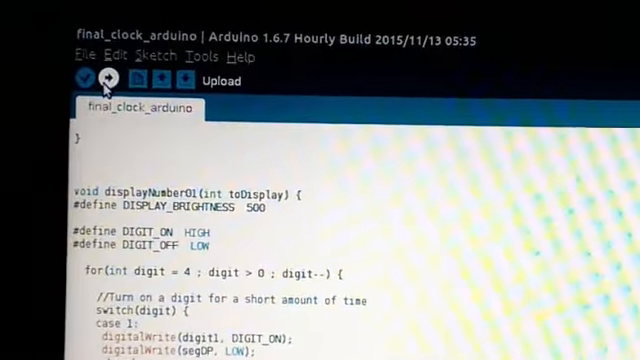
scroll(down, 3)
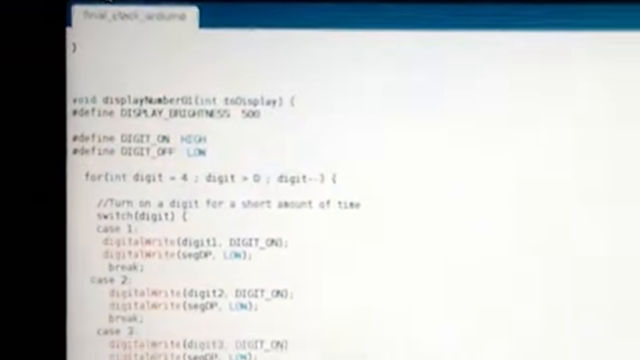
scroll(down, 3)
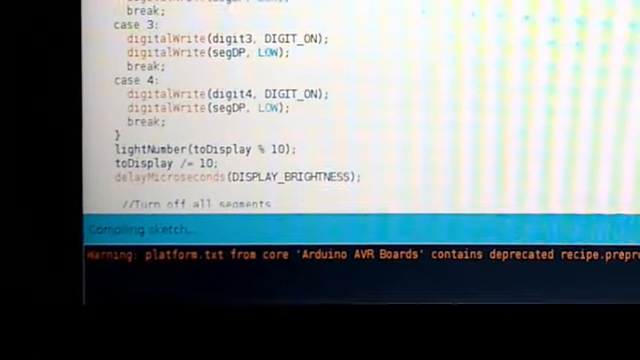